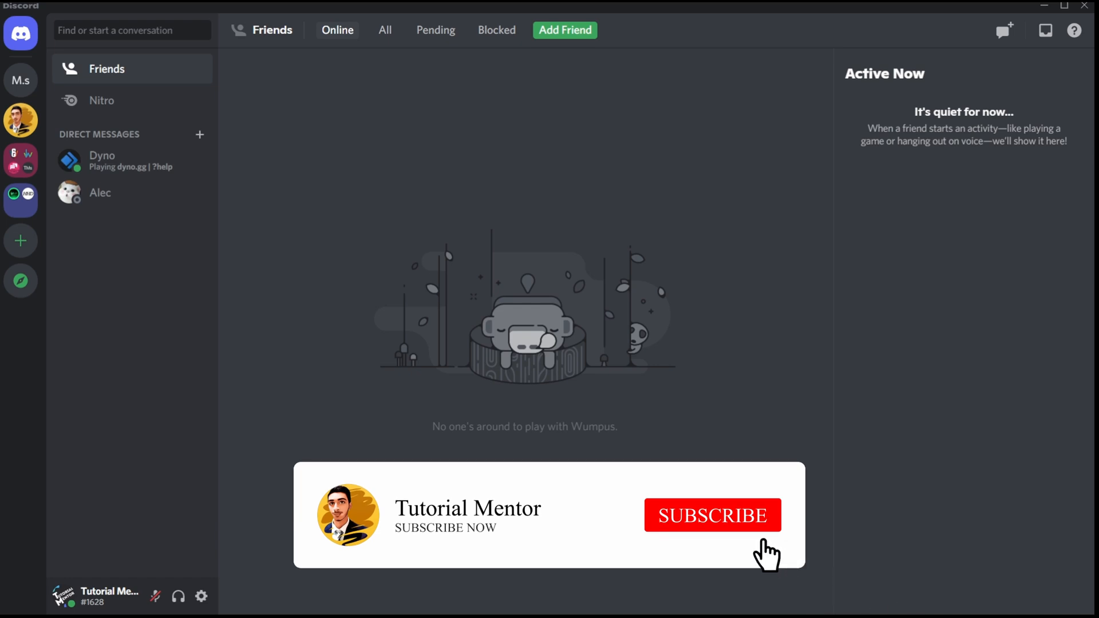
Open User Settings on the Appearance page to view theme and message display options.
{"action": "left_click", "coordinate": [712, 515]}
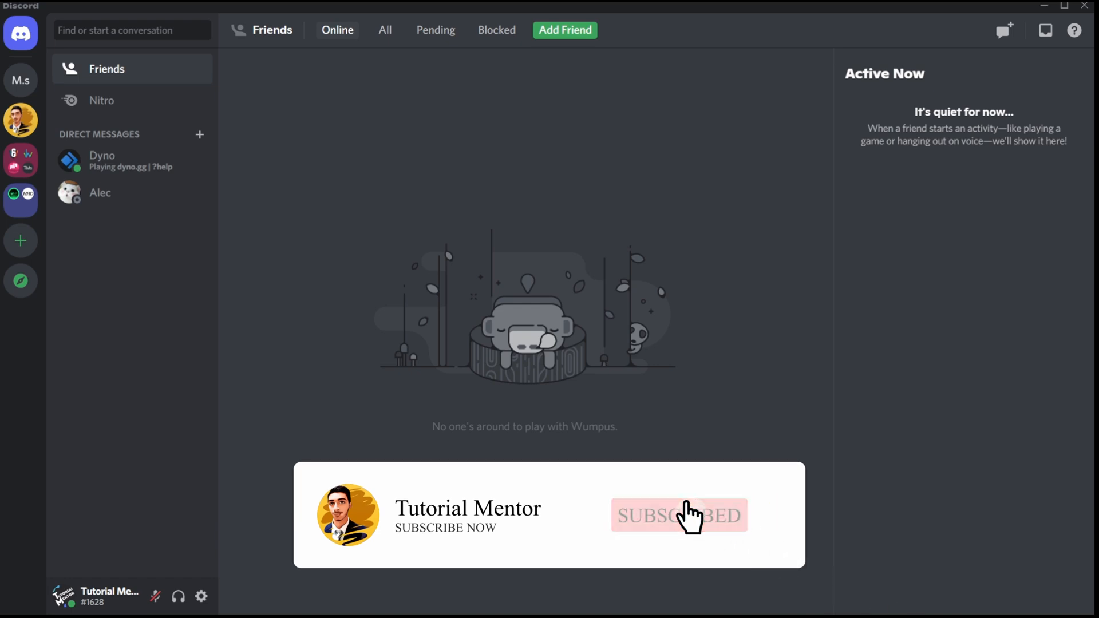
{"action": "left_click", "coordinate": [679, 515]}
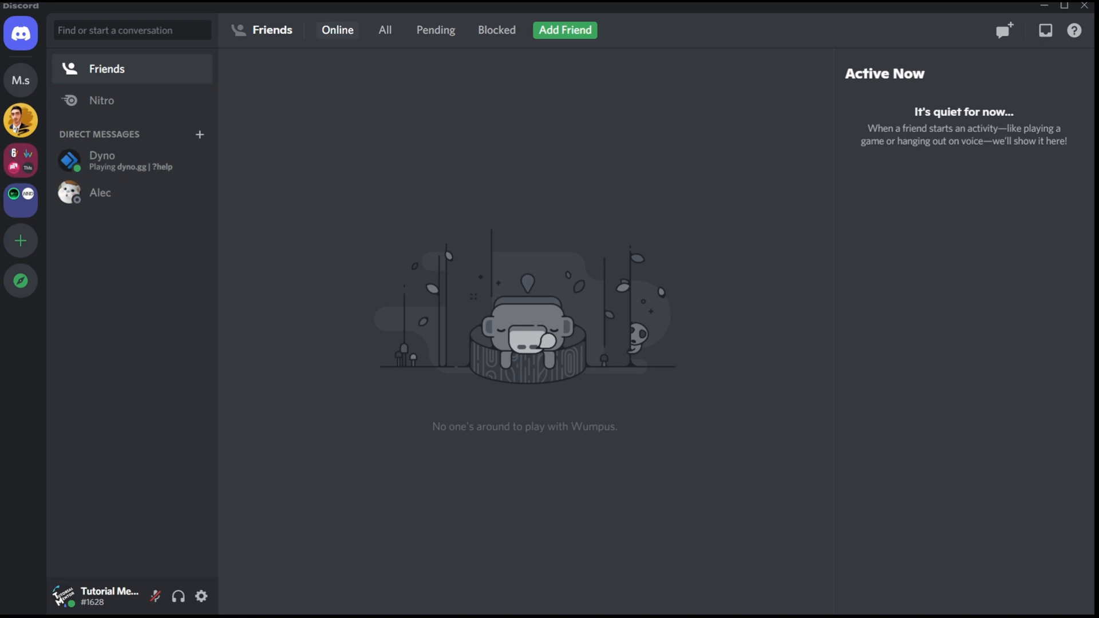
{"action": "mouse_move", "coordinate": [726, 596]}
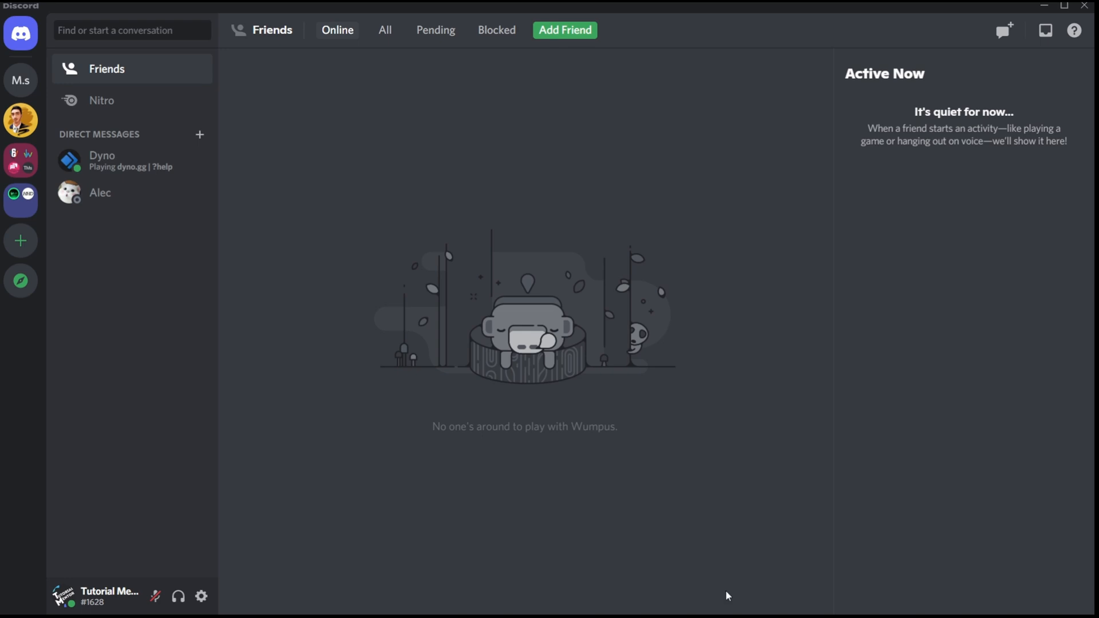
{"action": "mouse_move", "coordinate": [589, 370]}
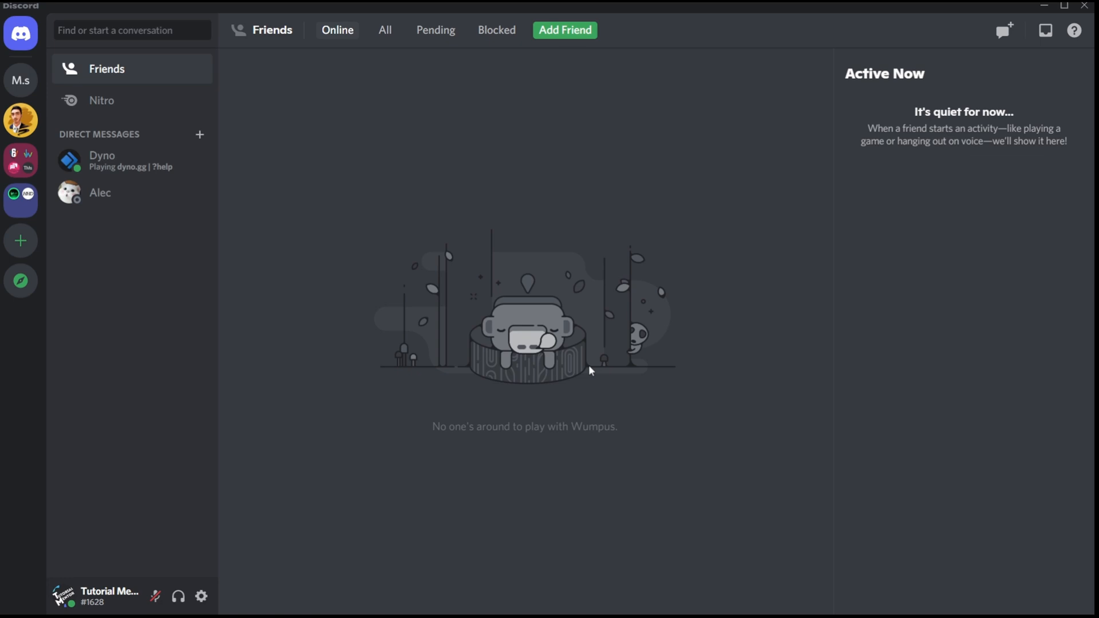
{"action": "mouse_move", "coordinate": [742, 313]}
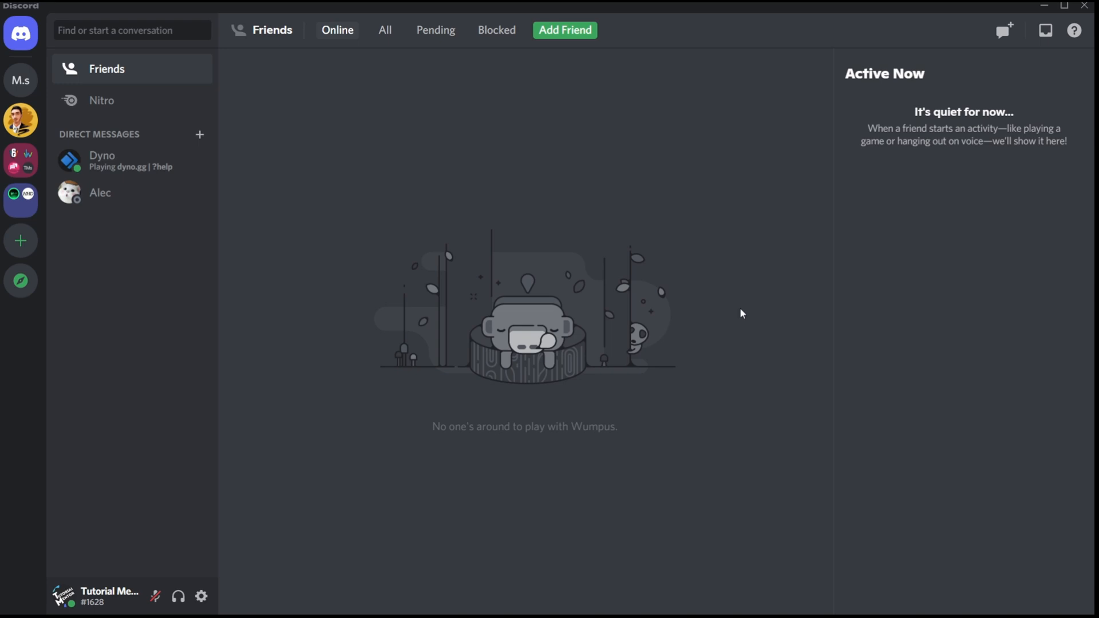
{"action": "mouse_move", "coordinate": [615, 445]}
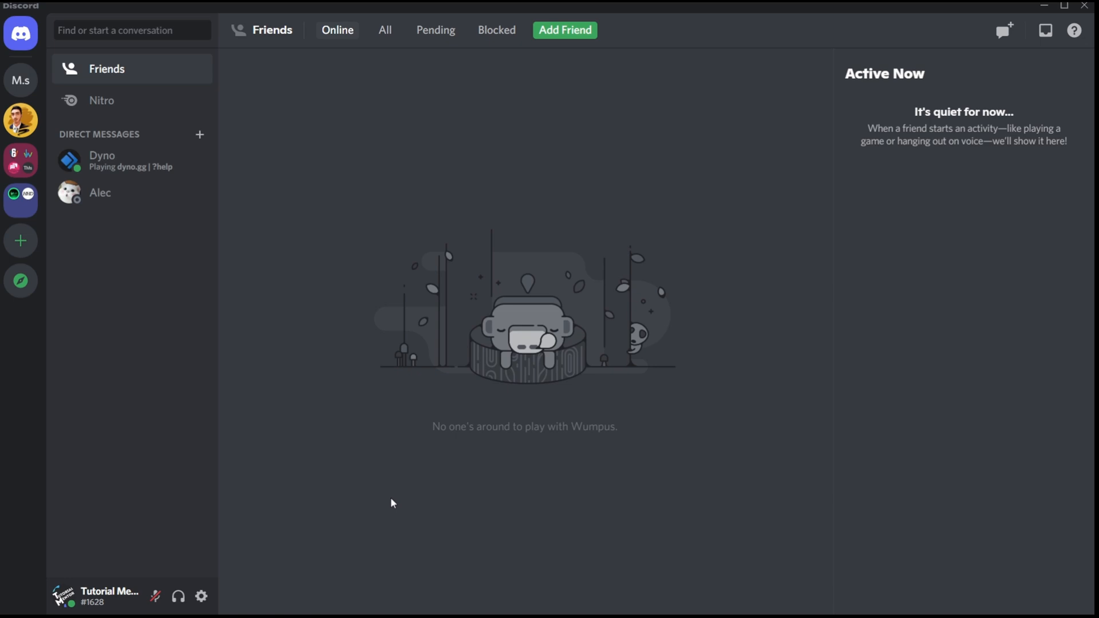
{"action": "mouse_move", "coordinate": [604, 241]}
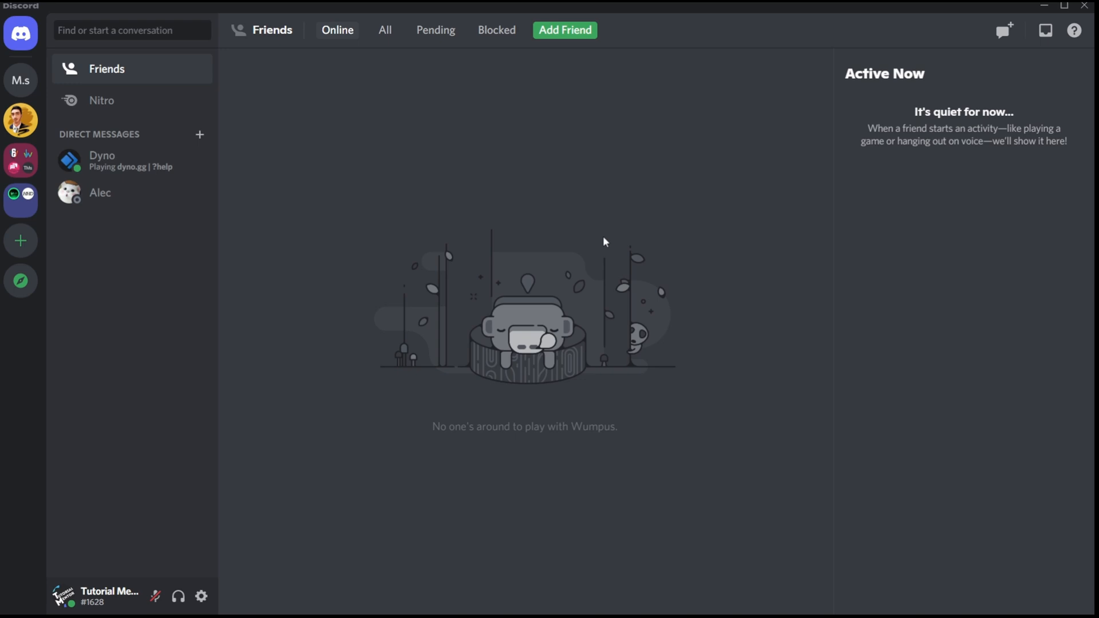
{"action": "mouse_move", "coordinate": [206, 587]}
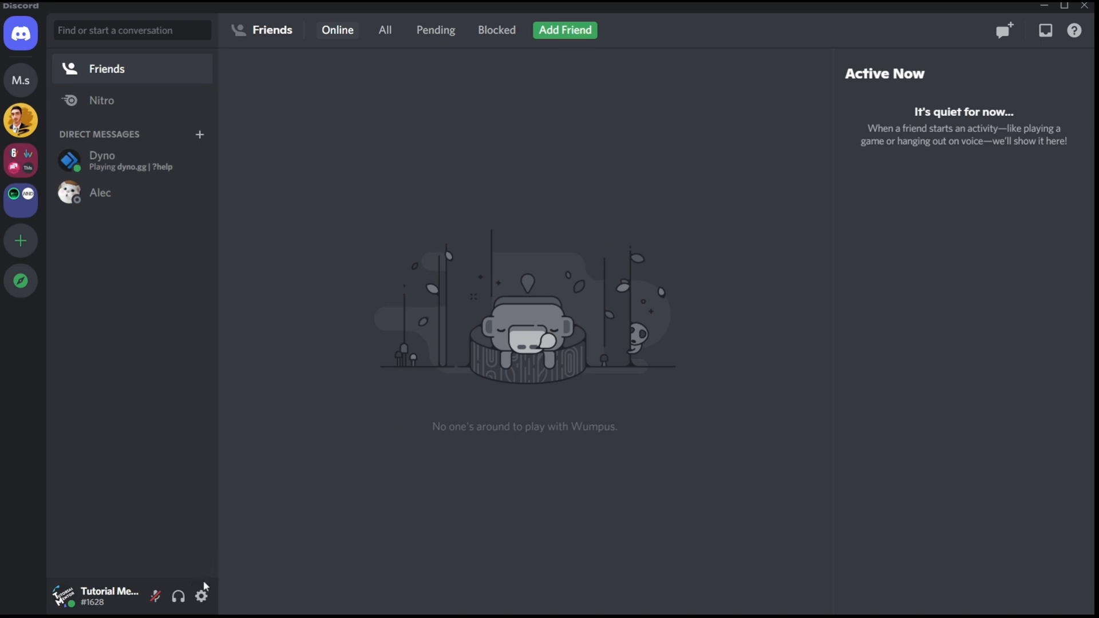
{"action": "left_click", "coordinate": [201, 596]}
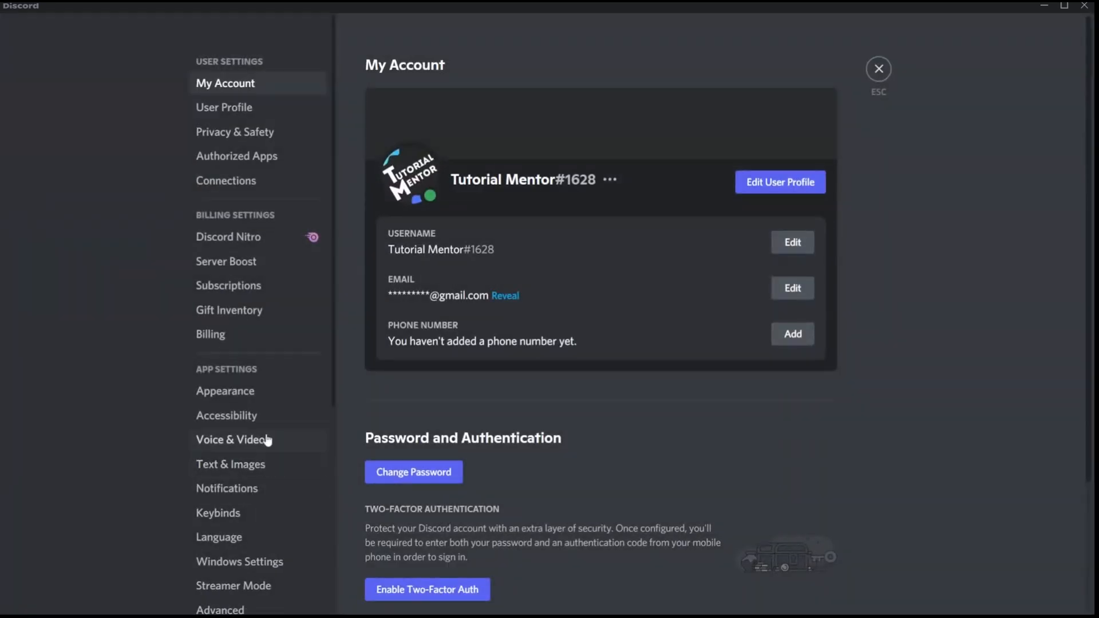
{"action": "scroll", "scroll_direction": "down", "scroll_amount": 3}
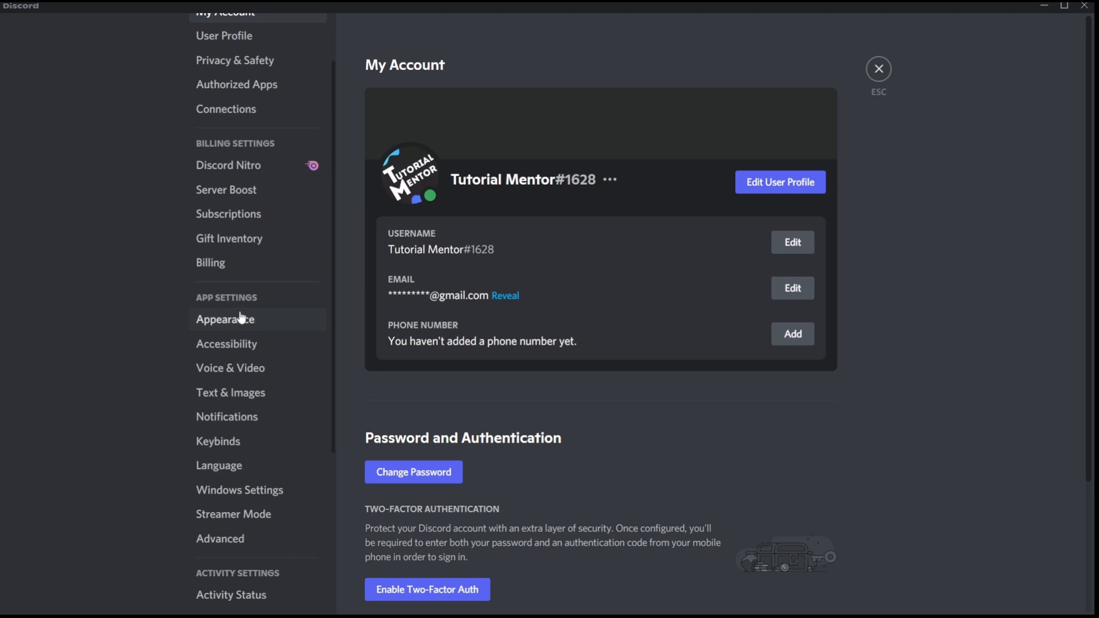
{"action": "mouse_move", "coordinate": [275, 334]}
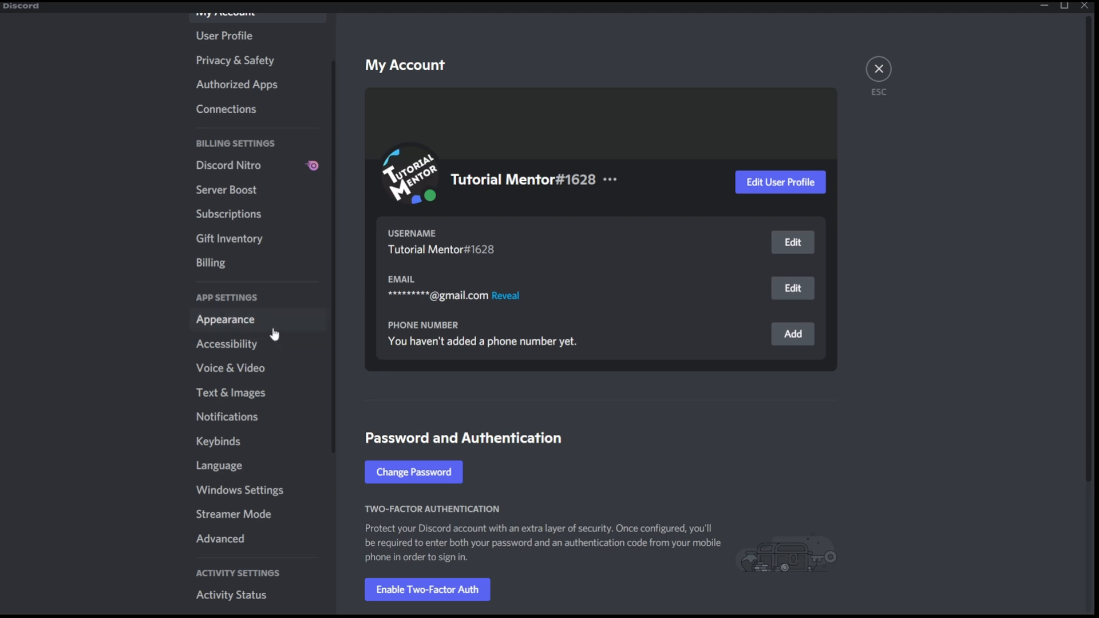
{"action": "left_click", "coordinate": [225, 319]}
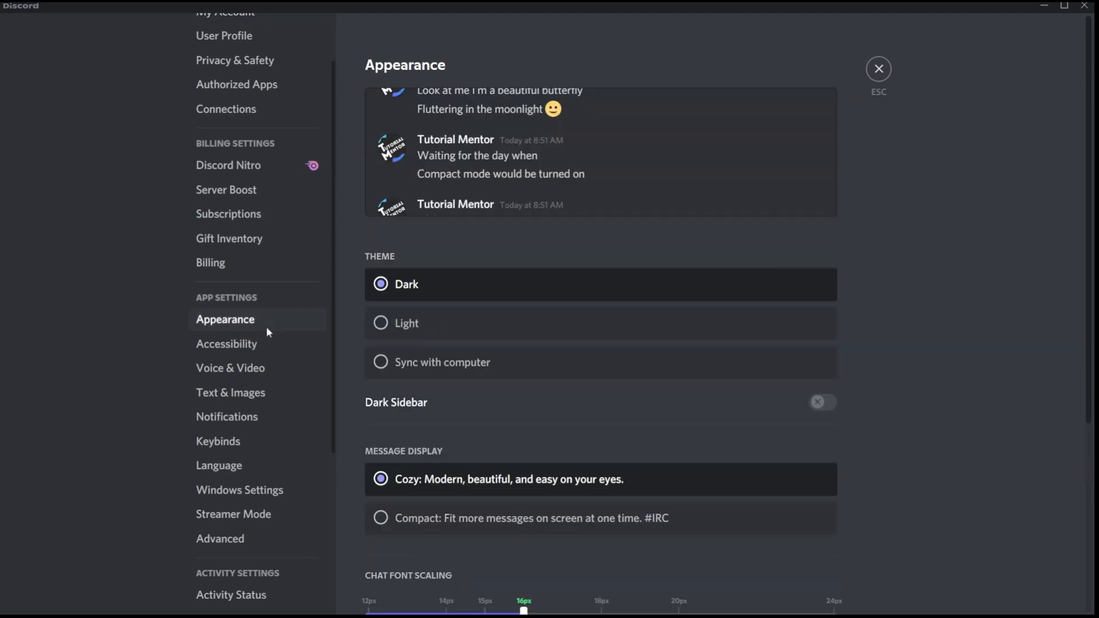
{"action": "mouse_move", "coordinate": [444, 174]}
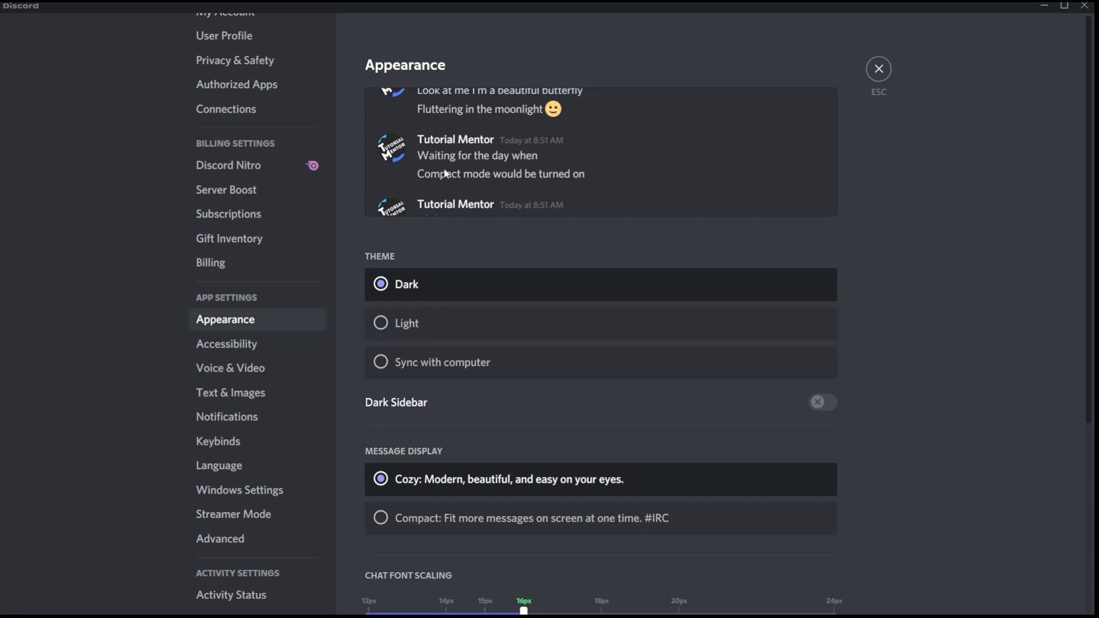
{"action": "mouse_move", "coordinate": [794, 166]}
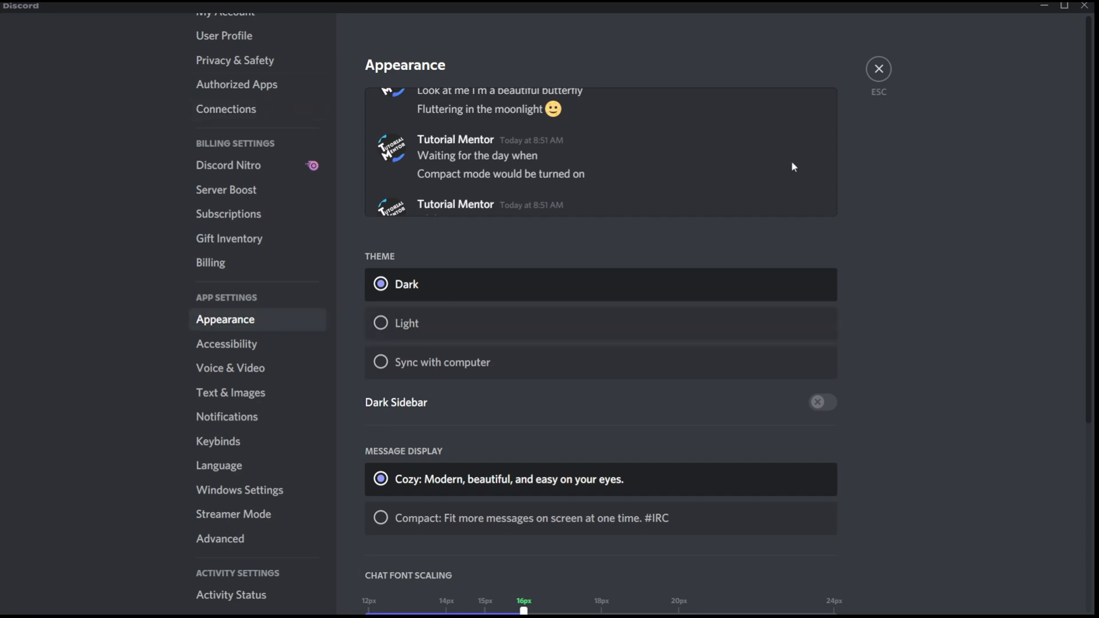
{"action": "mouse_move", "coordinate": [740, 194]}
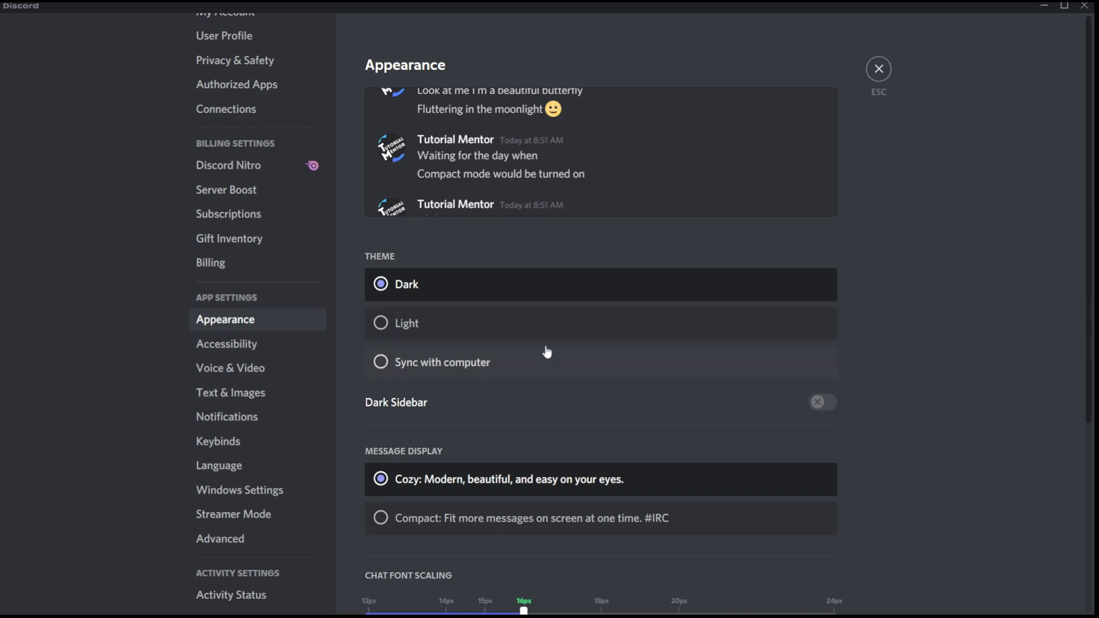
{"action": "mouse_move", "coordinate": [733, 378]}
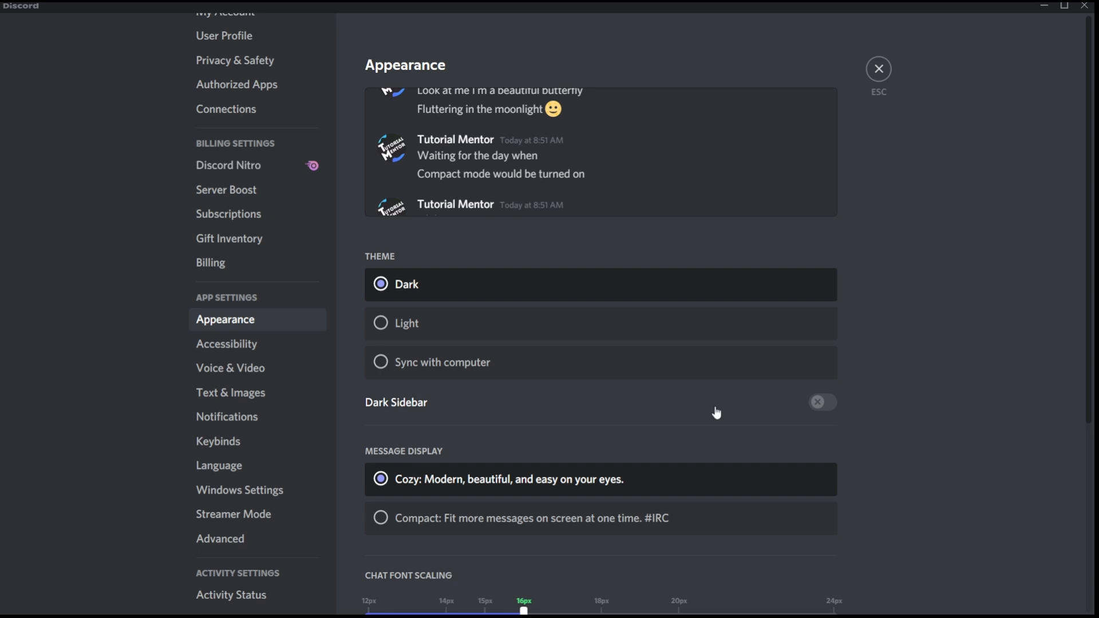
{"action": "scroll", "scroll_direction": "down", "scroll_amount": 3}
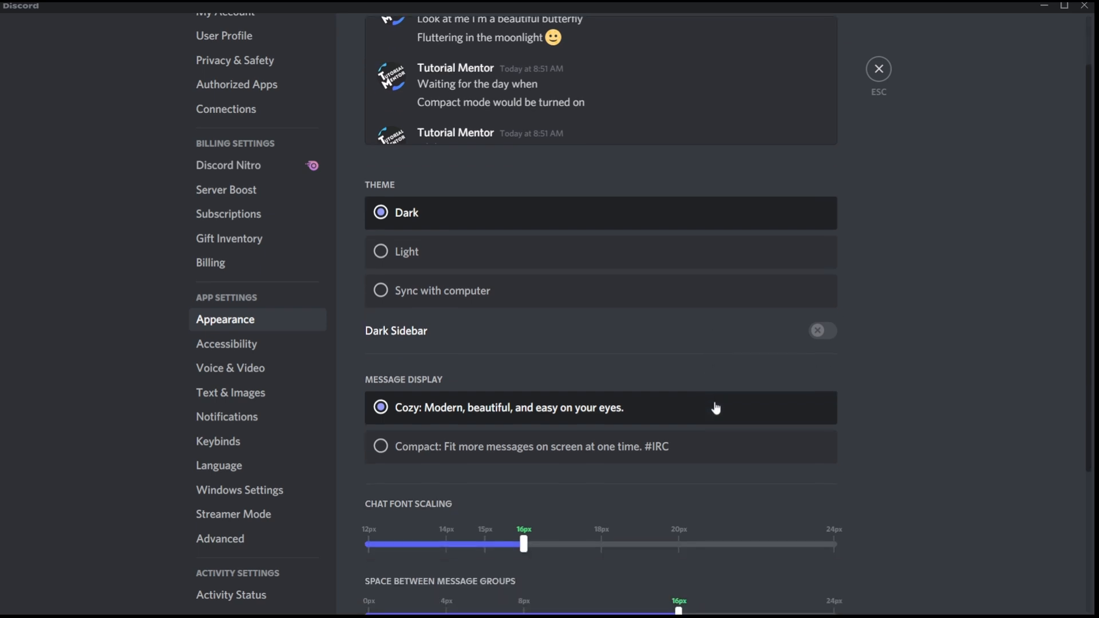
{"action": "mouse_move", "coordinate": [553, 494]}
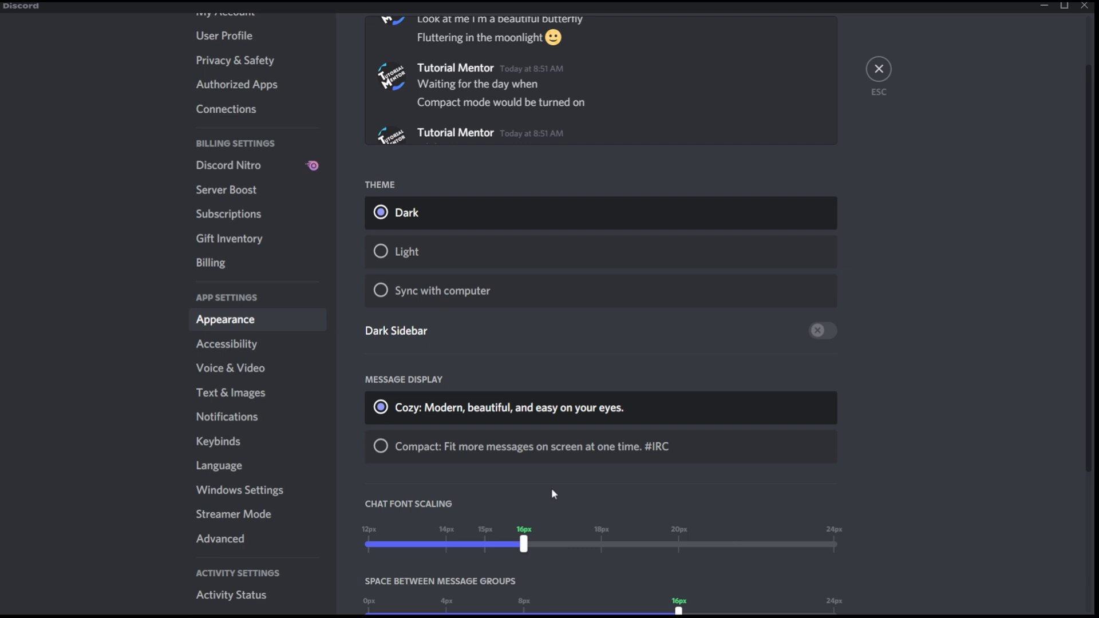
{"action": "mouse_move", "coordinate": [521, 399]}
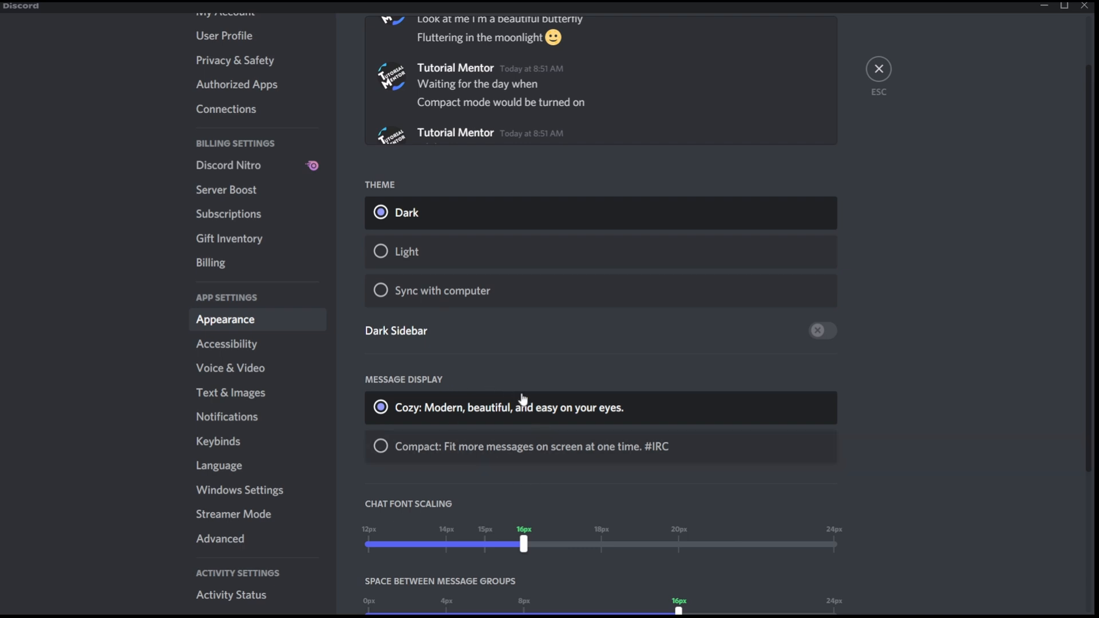
{"action": "mouse_move", "coordinate": [444, 417]}
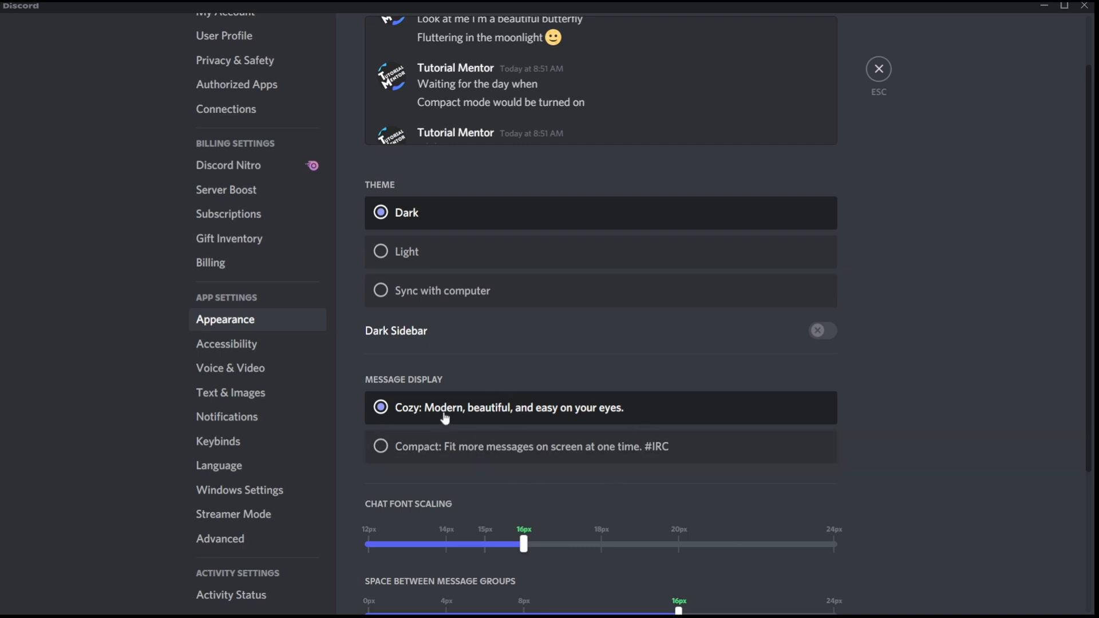
{"action": "mouse_move", "coordinate": [506, 434]}
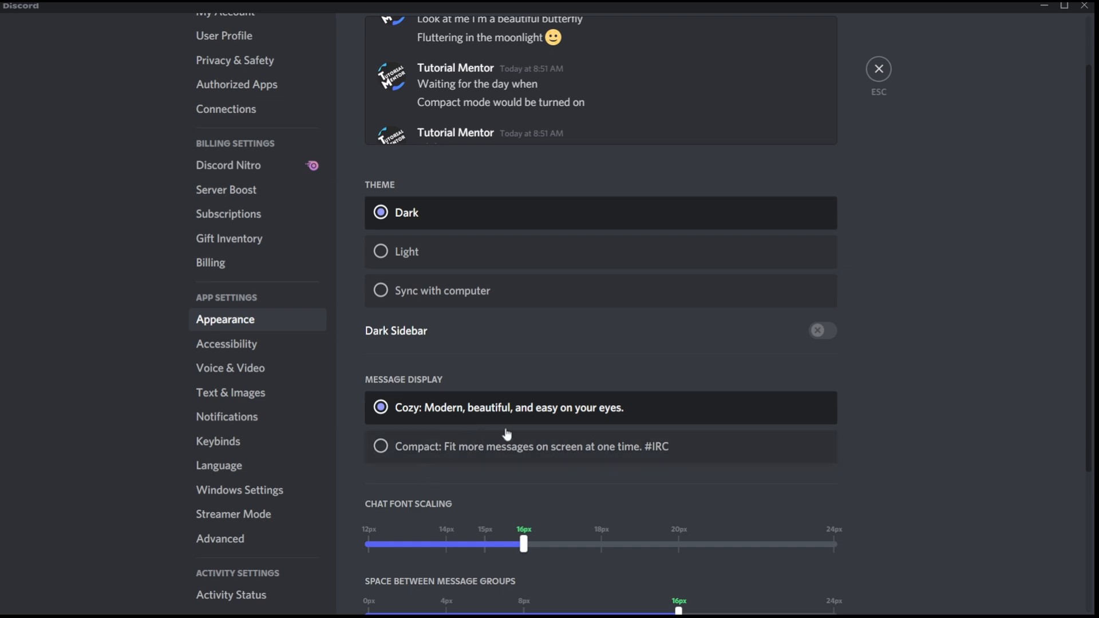
{"action": "mouse_move", "coordinate": [475, 433]}
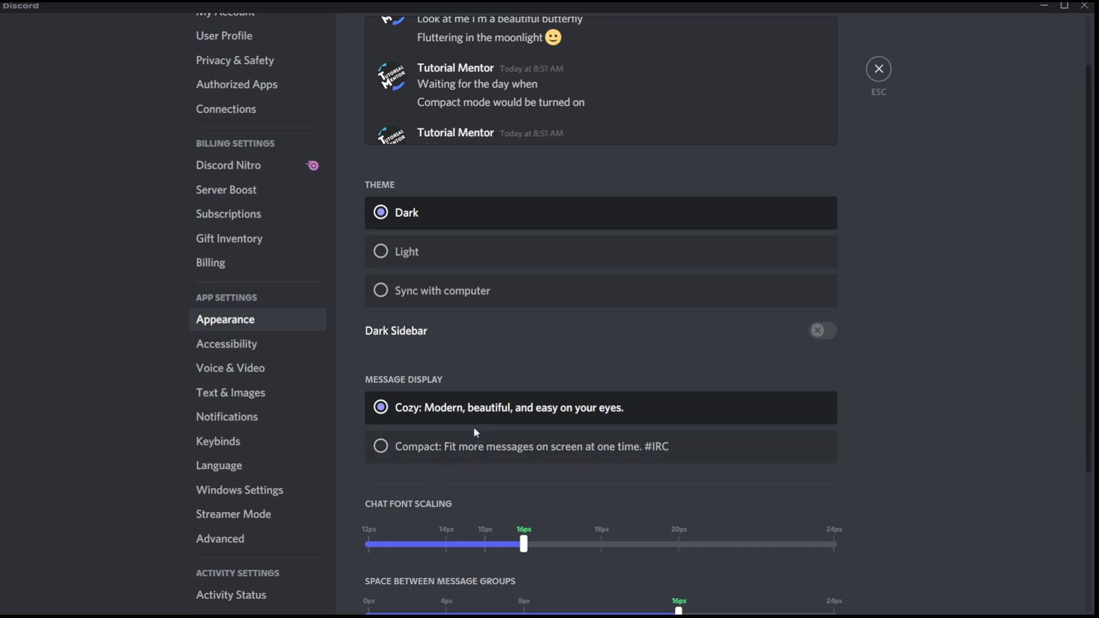
{"action": "mouse_move", "coordinate": [491, 424]}
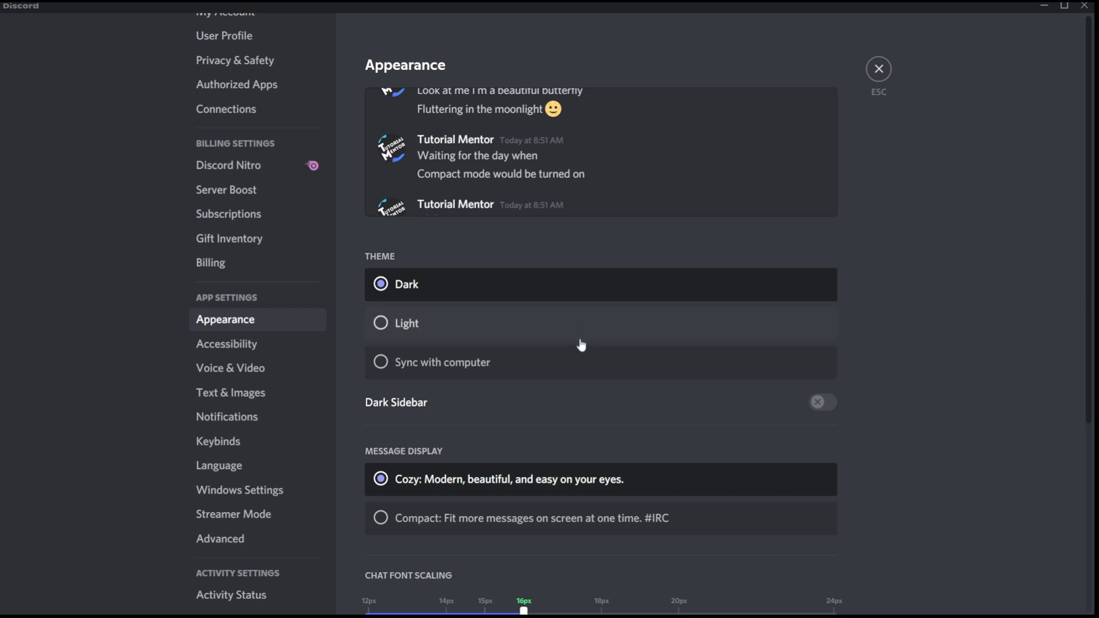
{"action": "left_click", "coordinate": [381, 518]}
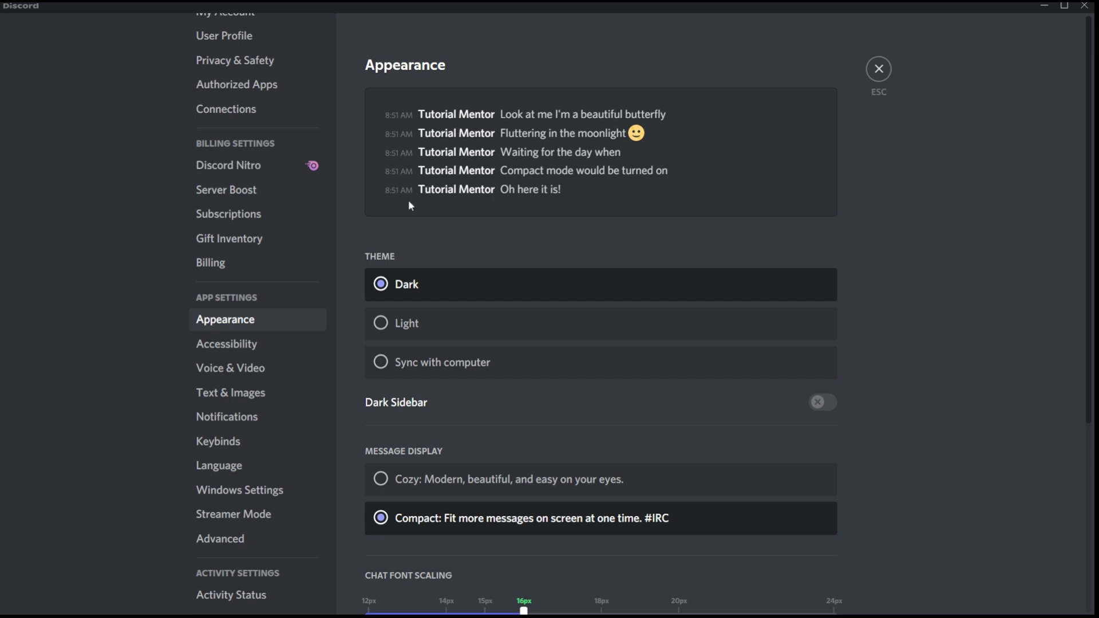
{"action": "mouse_move", "coordinate": [658, 220]}
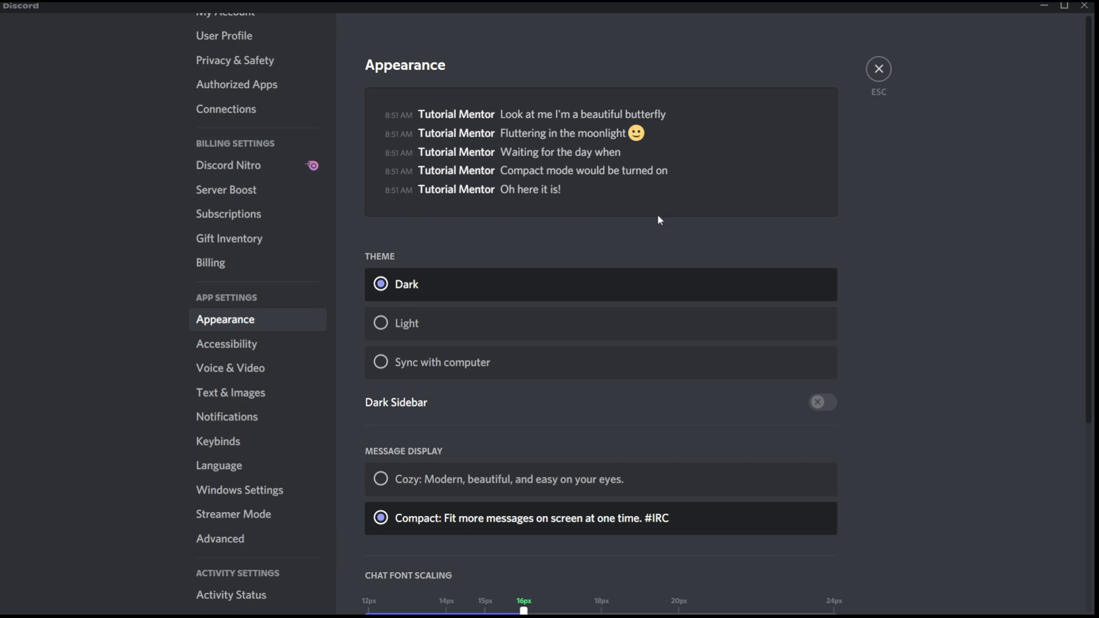
{"action": "left_click", "coordinate": [877, 69]}
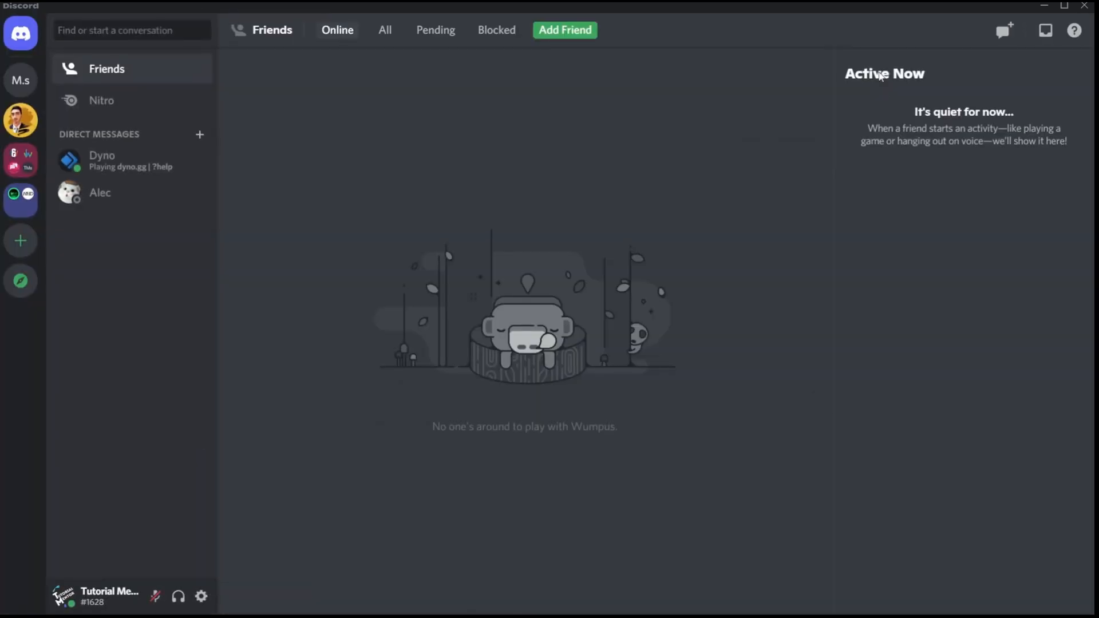
{"action": "left_click", "coordinate": [201, 596]}
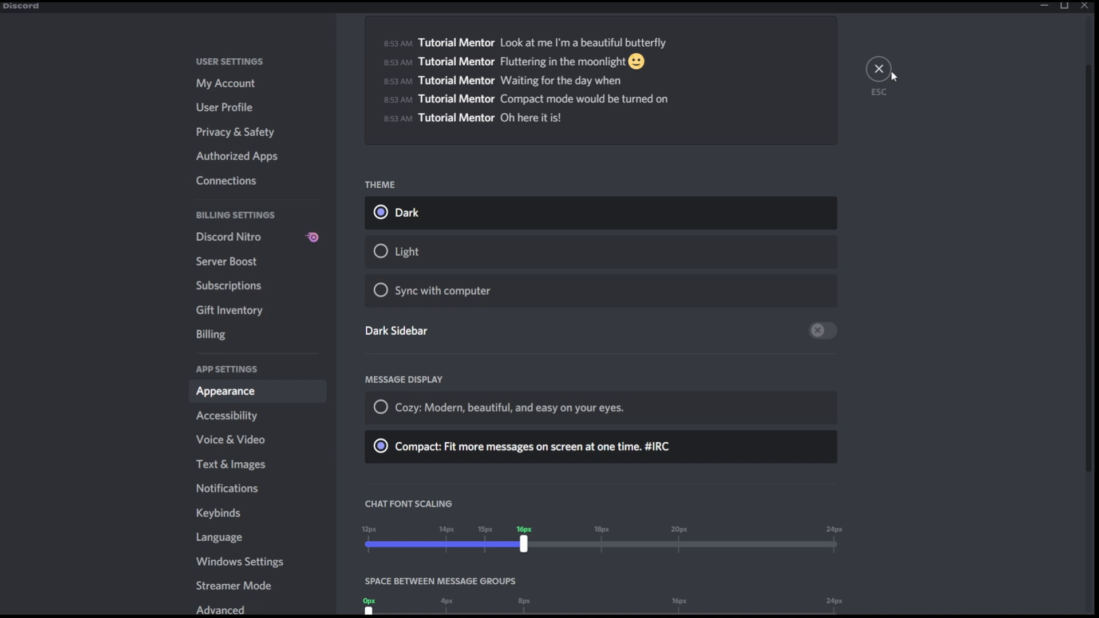
Close settings and scroll through Alec's direct messages in compact display.
{"action": "left_click", "coordinate": [878, 69]}
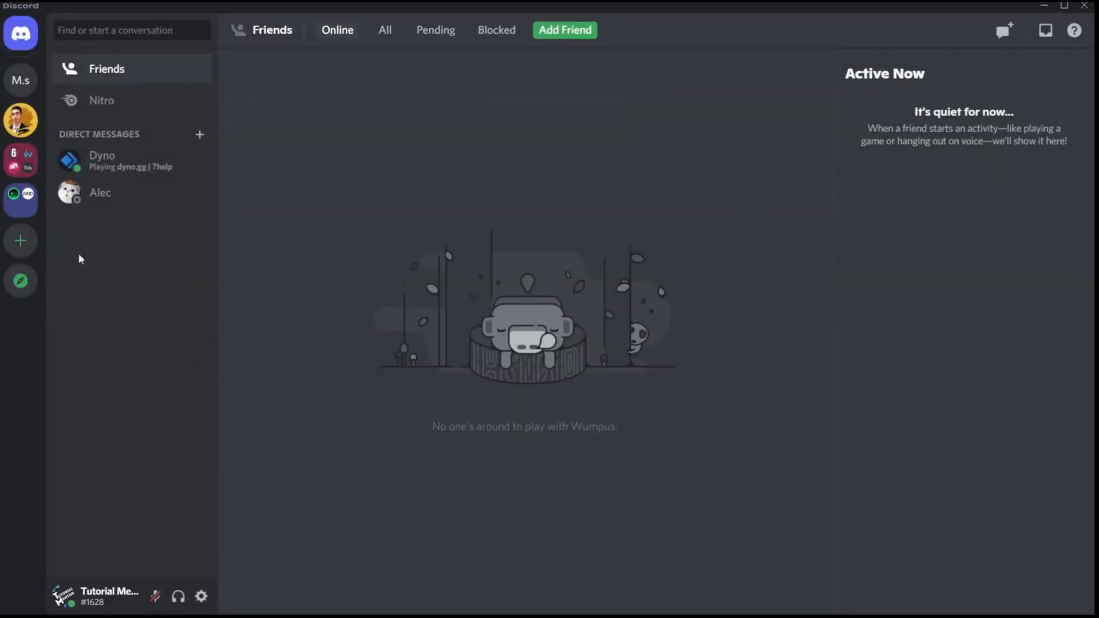
{"action": "left_click", "coordinate": [100, 193]}
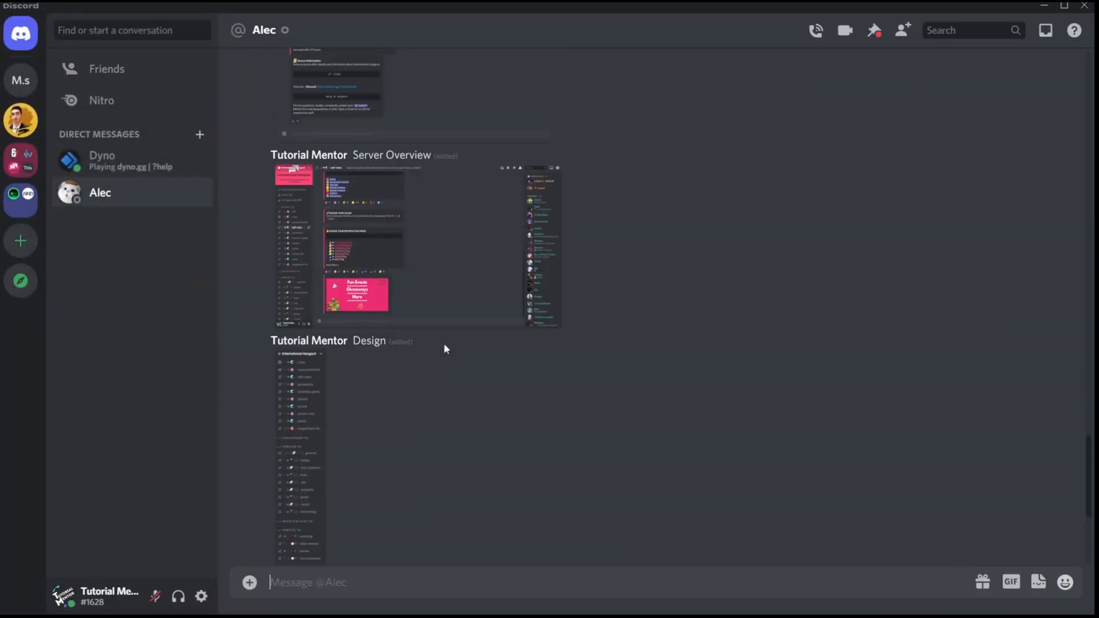
{"action": "scroll", "scroll_direction": "down", "scroll_amount": 3}
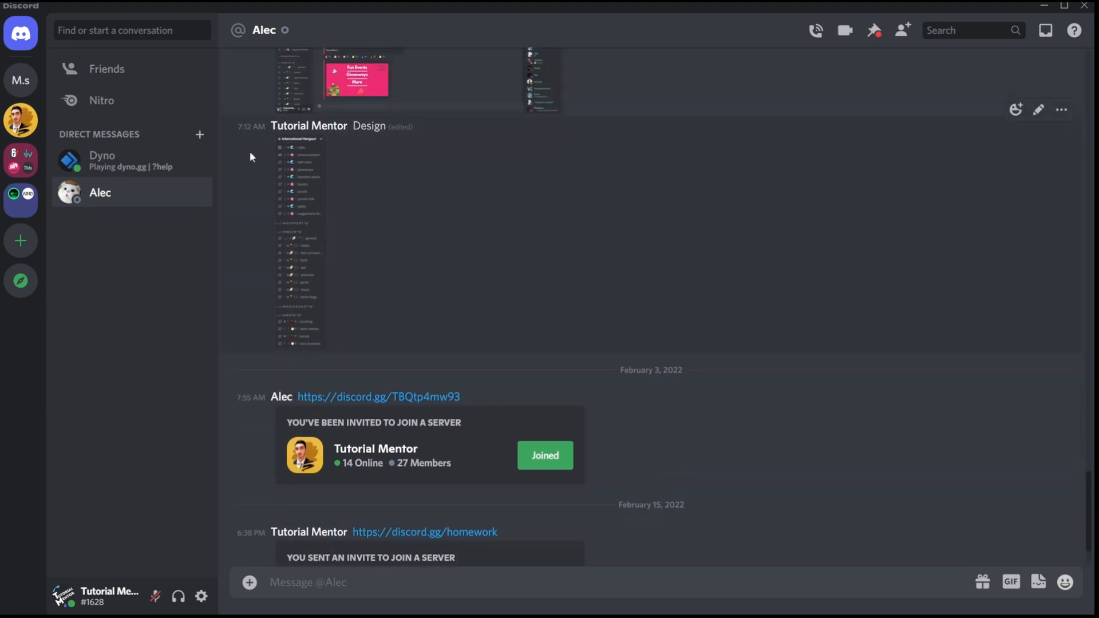
{"action": "scroll", "scroll_direction": "down", "scroll_amount": 3}
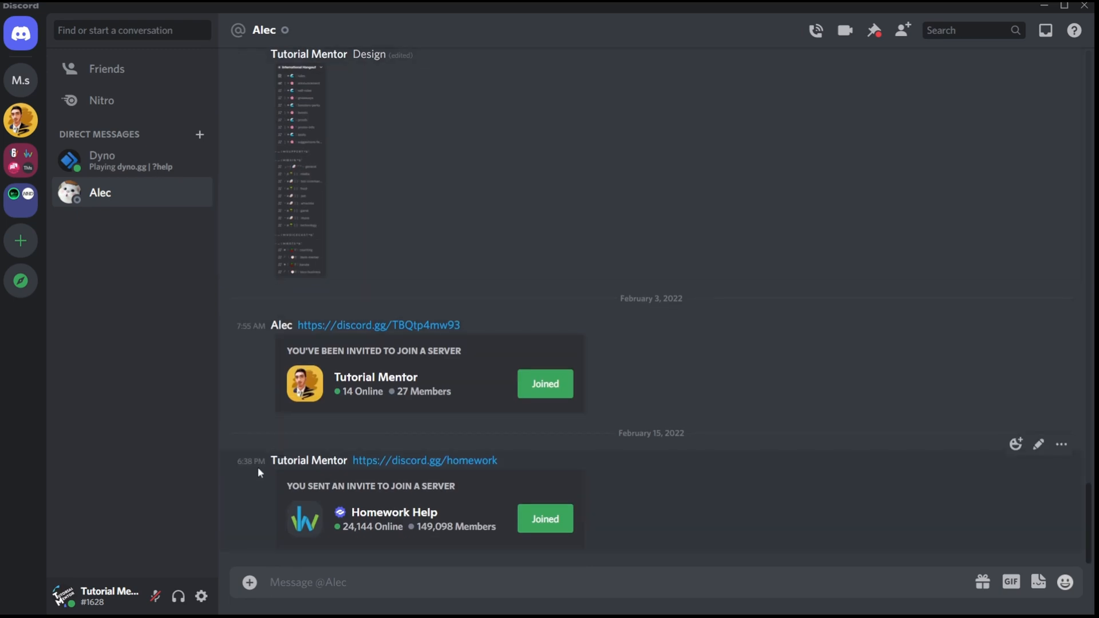
{"action": "double_click", "coordinate": [308, 460]}
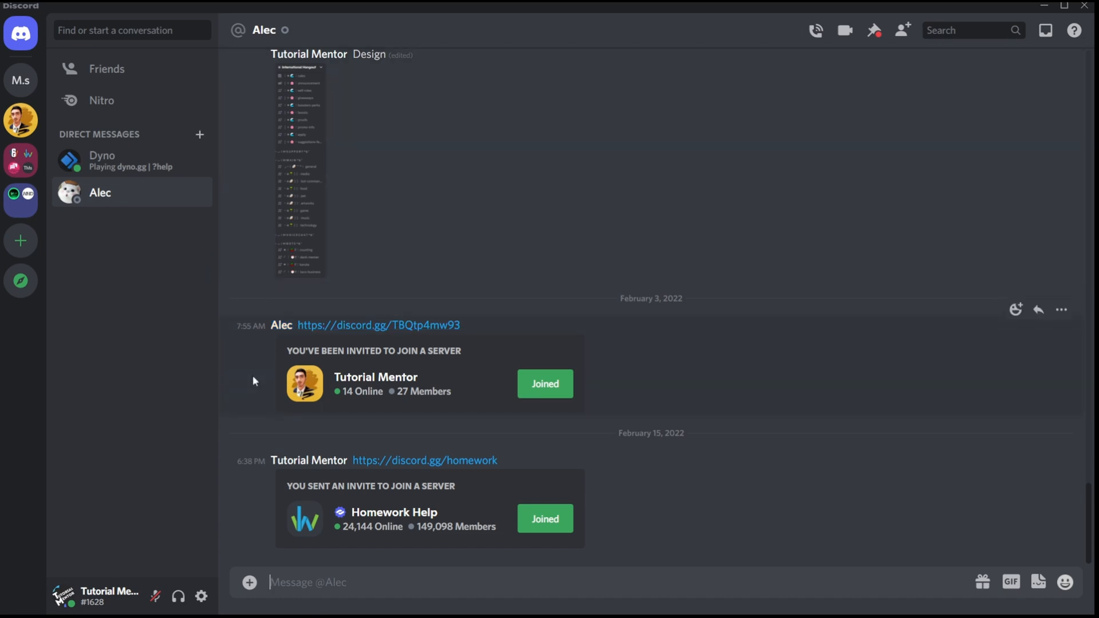
{"action": "mouse_move", "coordinate": [331, 375]}
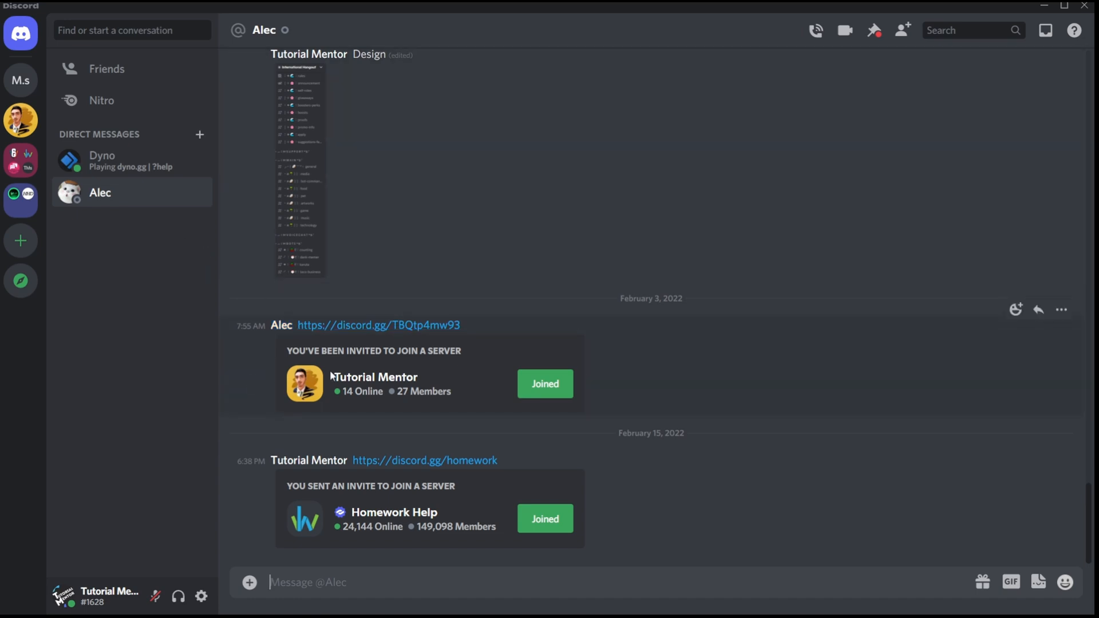
{"action": "mouse_move", "coordinate": [544, 390]}
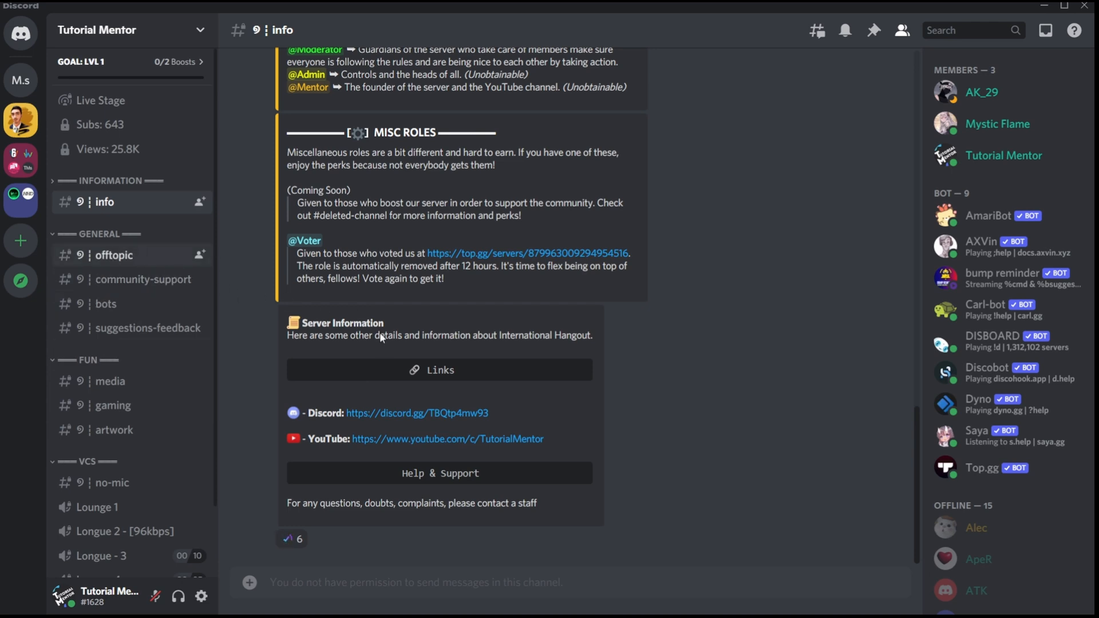
Scroll the #offtopic channel in compact layout, then reopen User Settings.
{"action": "left_click", "coordinate": [113, 254]}
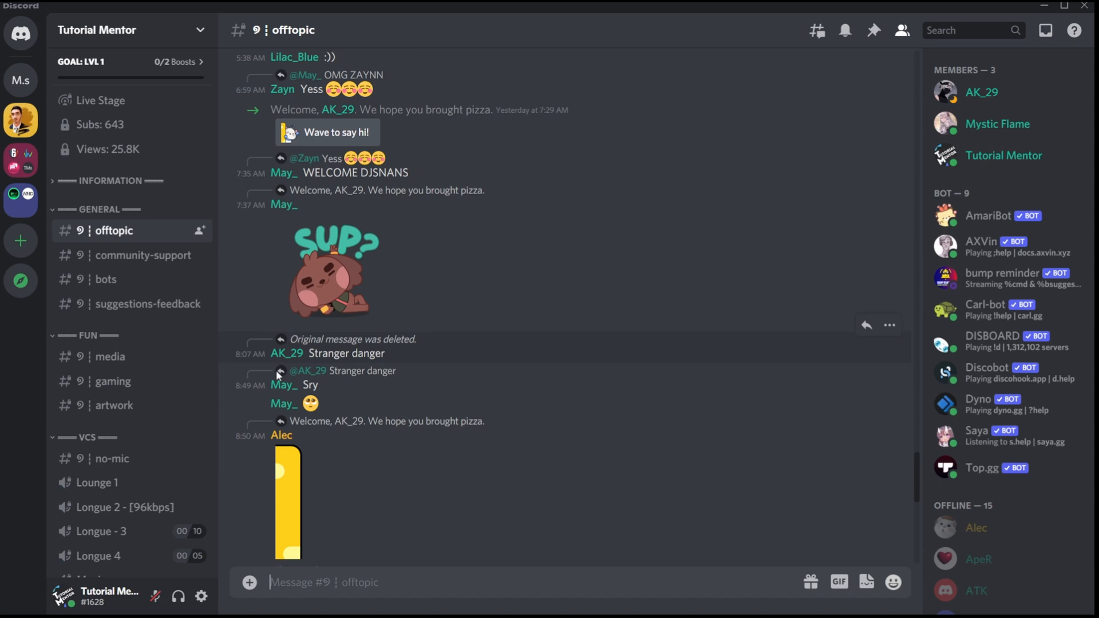
{"action": "scroll", "scroll_direction": "down", "scroll_amount": 3}
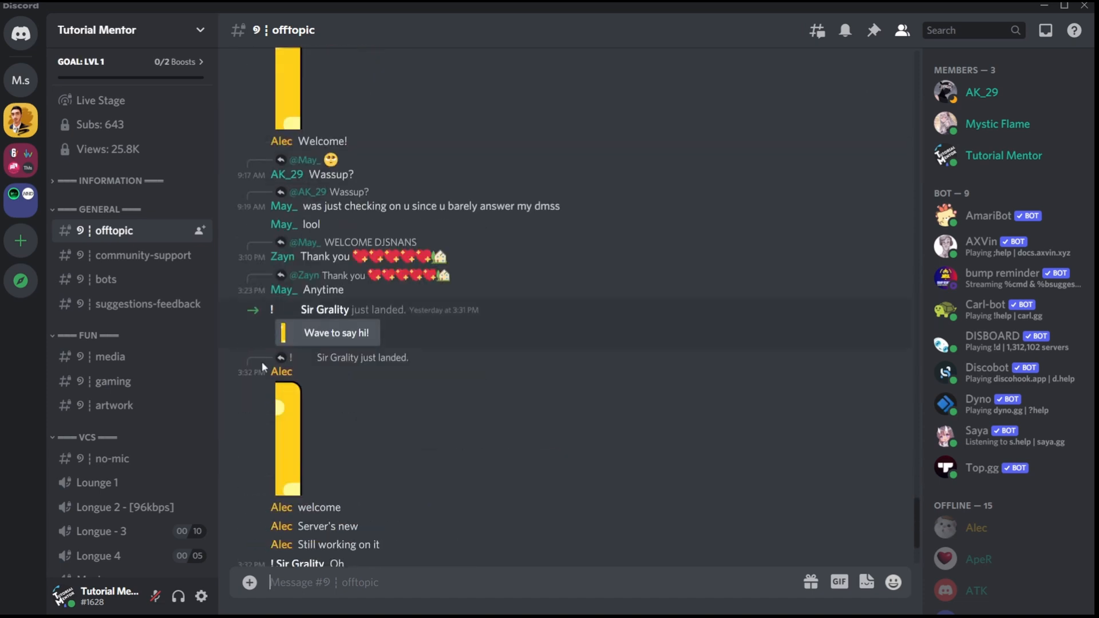
{"action": "mouse_move", "coordinate": [279, 378]}
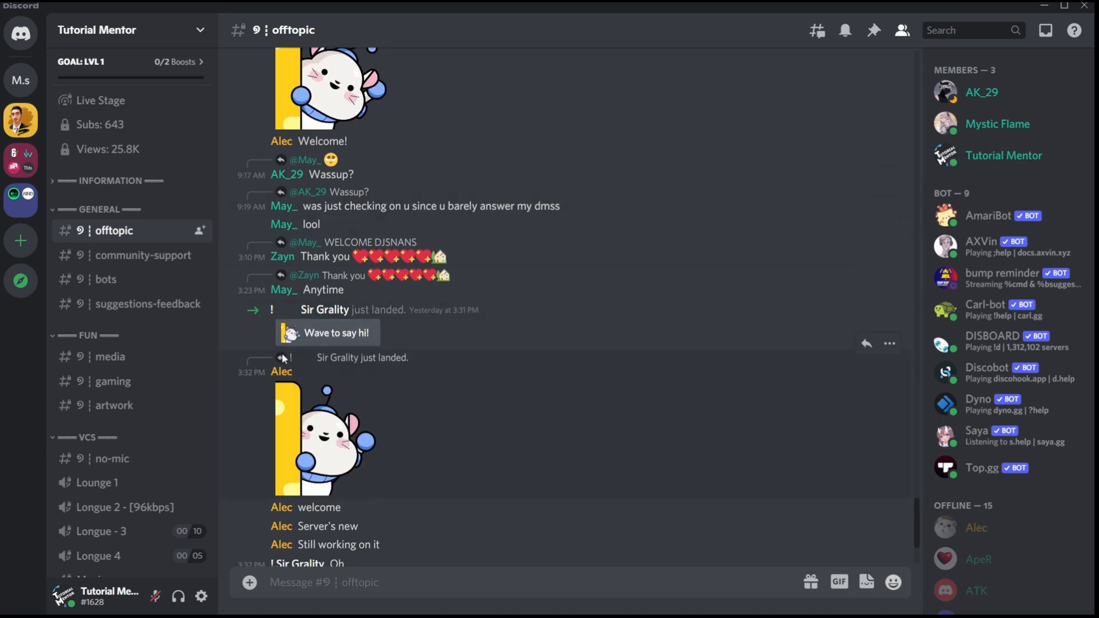
{"action": "left_click", "coordinate": [281, 372]}
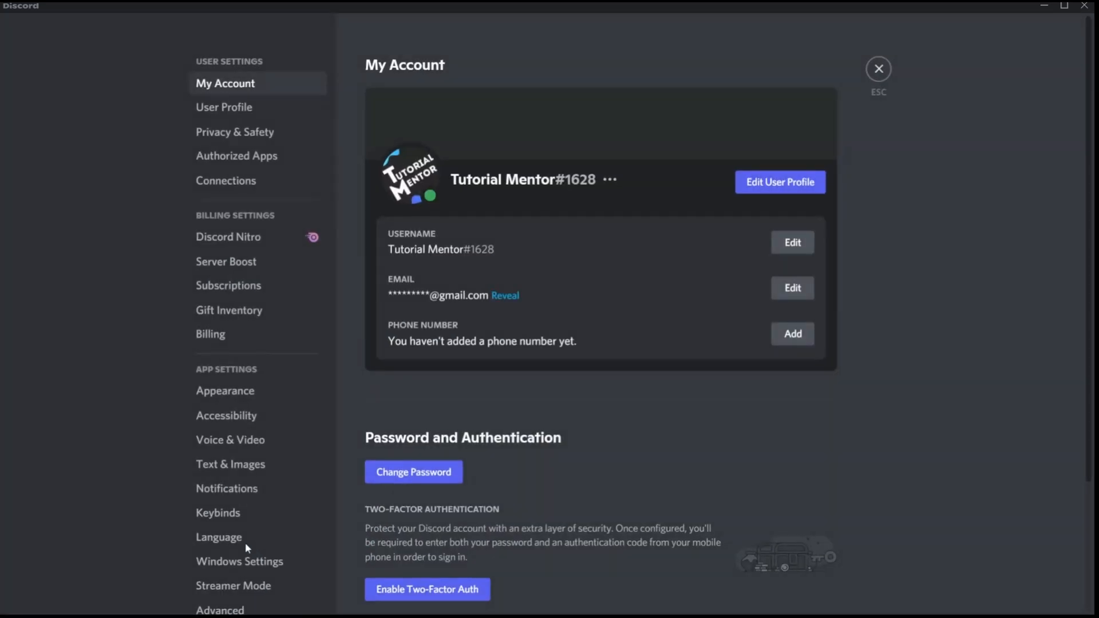
Return Message Display to Cozy and scroll #offtopic to see avatars again.
{"action": "left_click", "coordinate": [225, 391]}
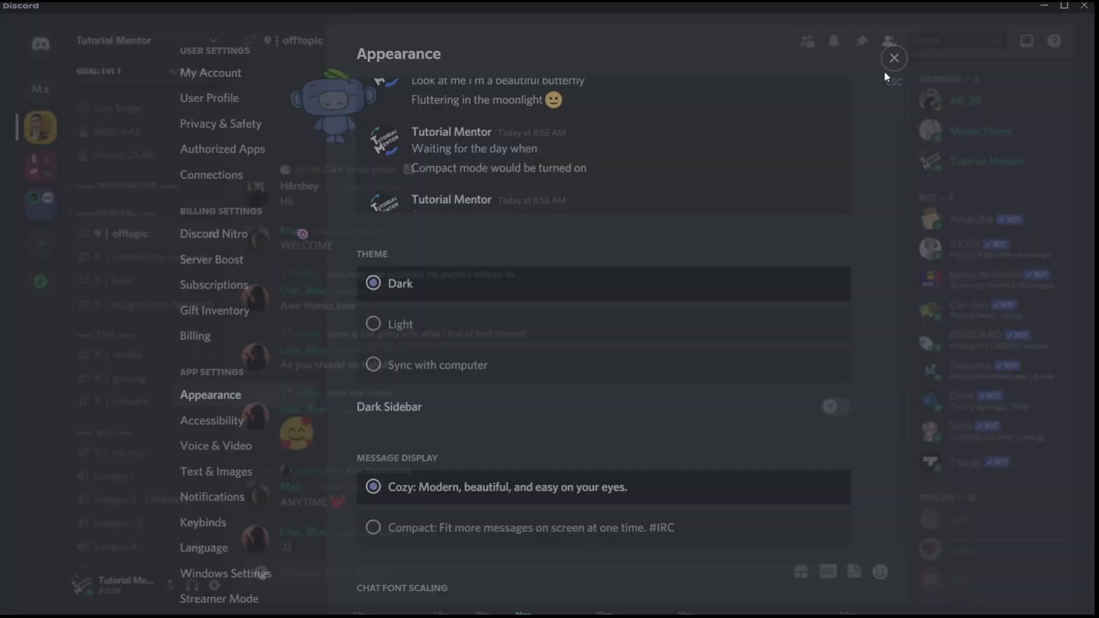
{"action": "left_click", "coordinate": [893, 57]}
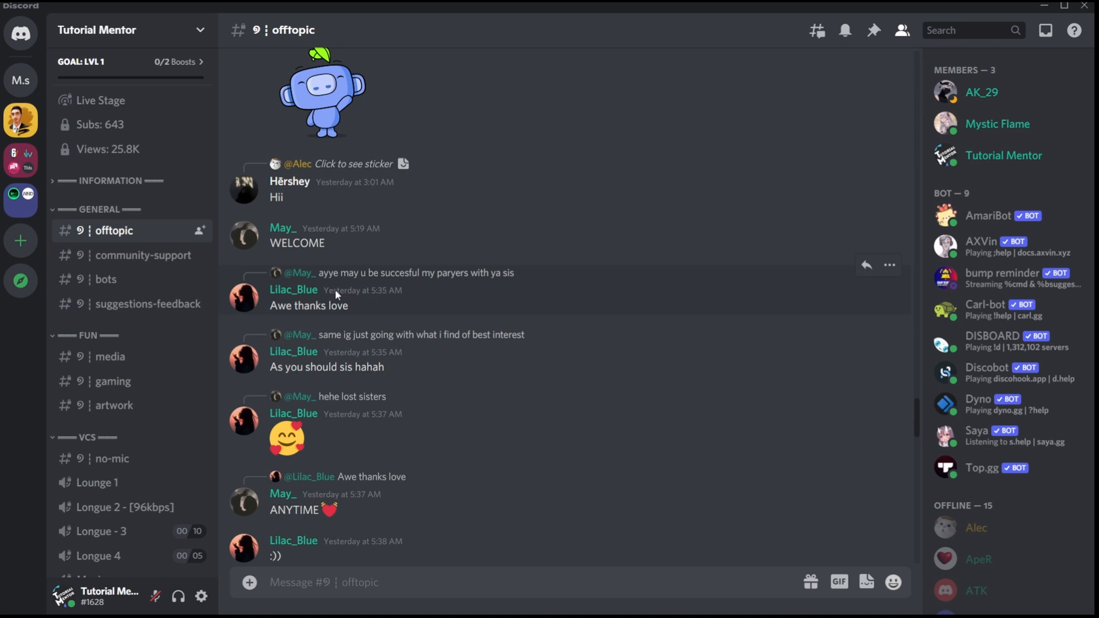
{"action": "scroll", "scroll_direction": "down", "scroll_amount": 3}
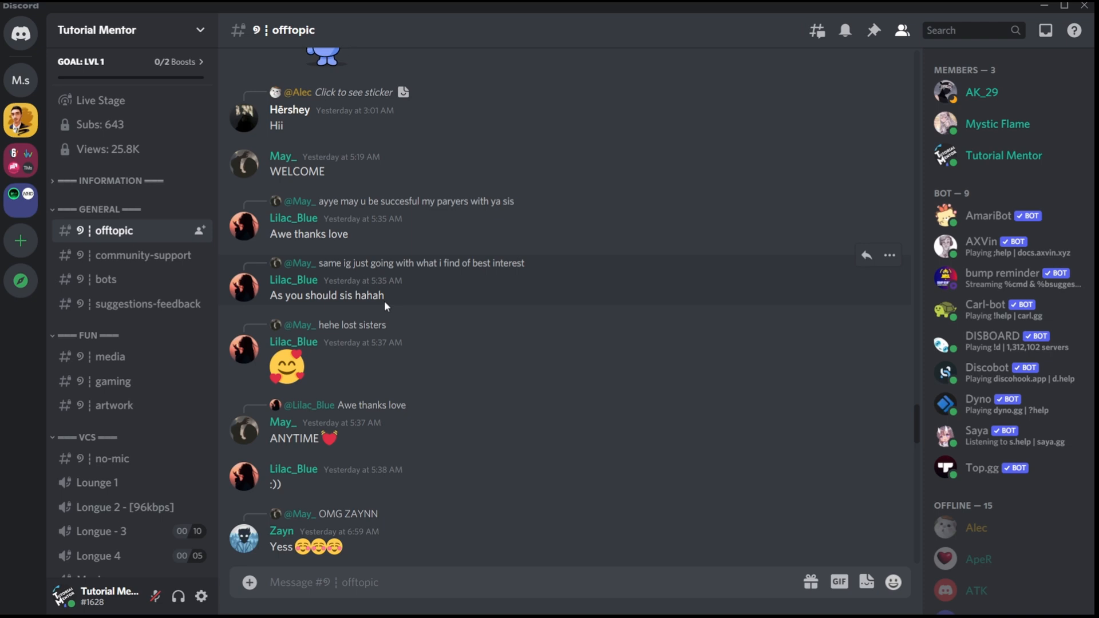
{"action": "scroll", "scroll_direction": "down", "scroll_amount": 3}
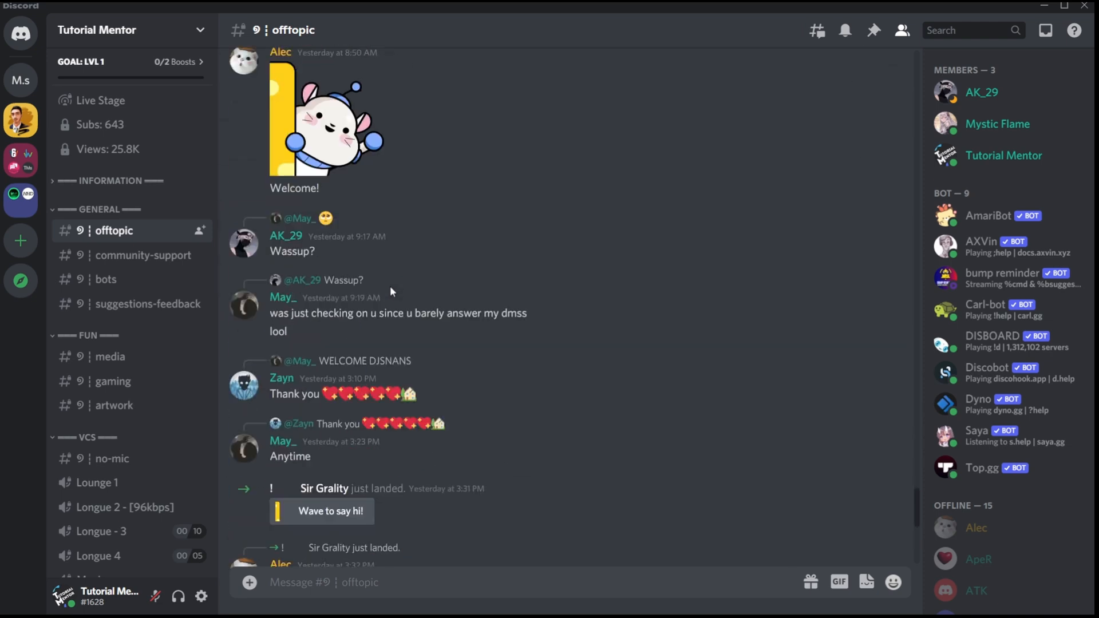
{"action": "scroll", "scroll_direction": "down", "scroll_amount": 3}
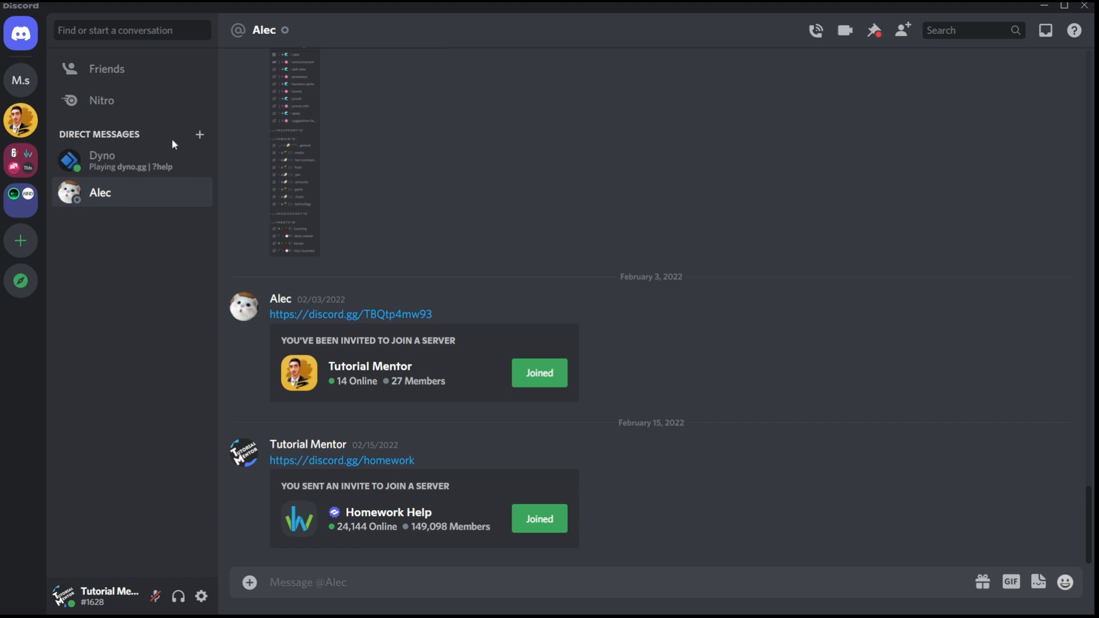
{"action": "left_click", "coordinate": [308, 581]}
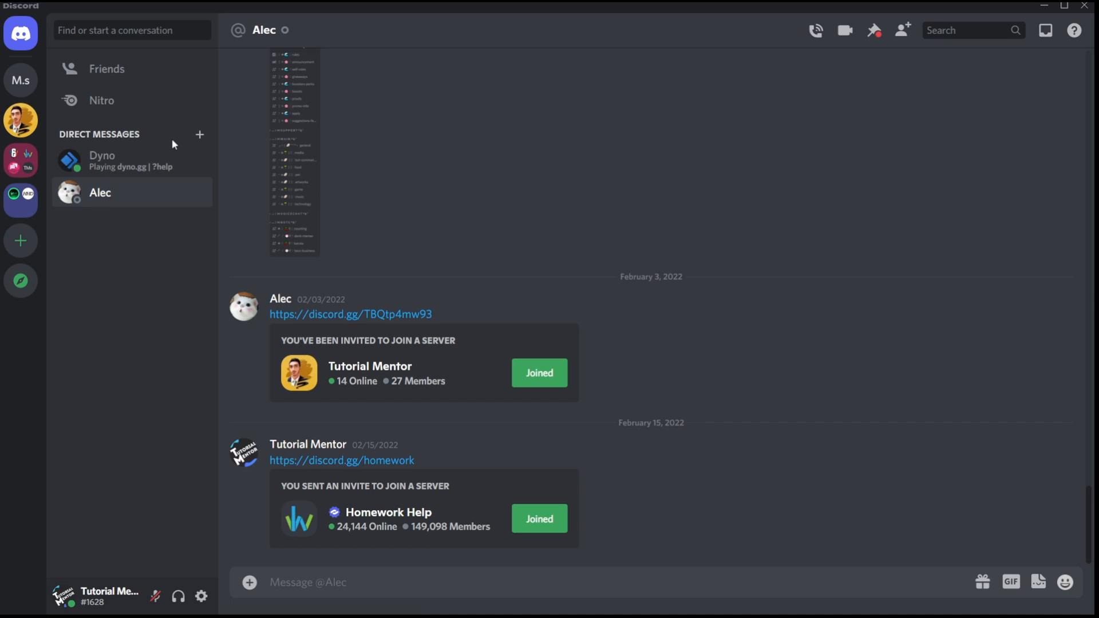
{"action": "left_click", "coordinate": [307, 582]}
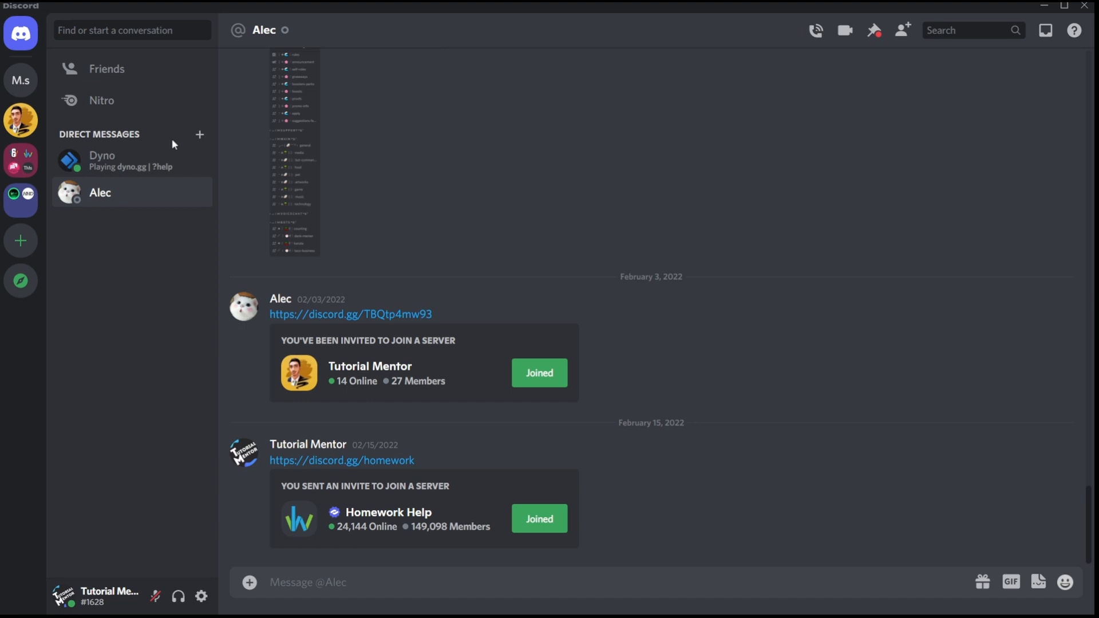
{"action": "left_click", "coordinate": [307, 583]}
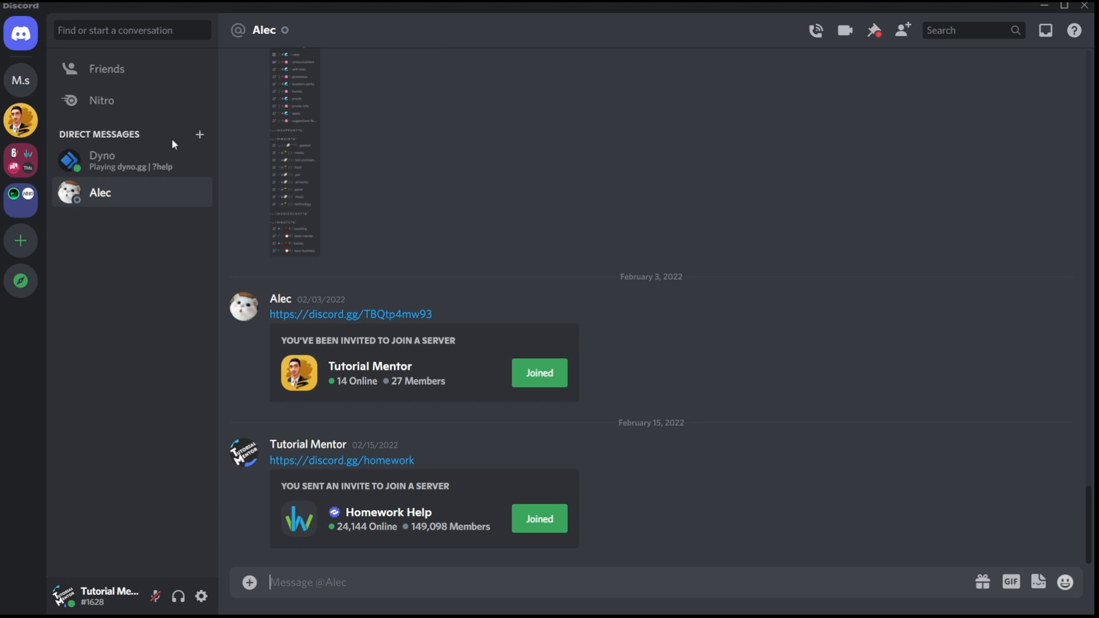